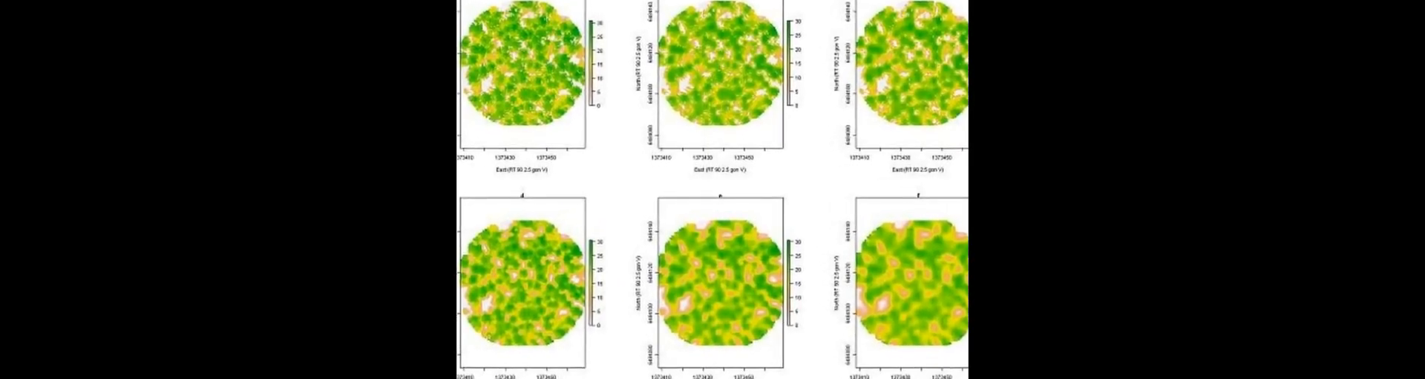
scroll("down", 3)
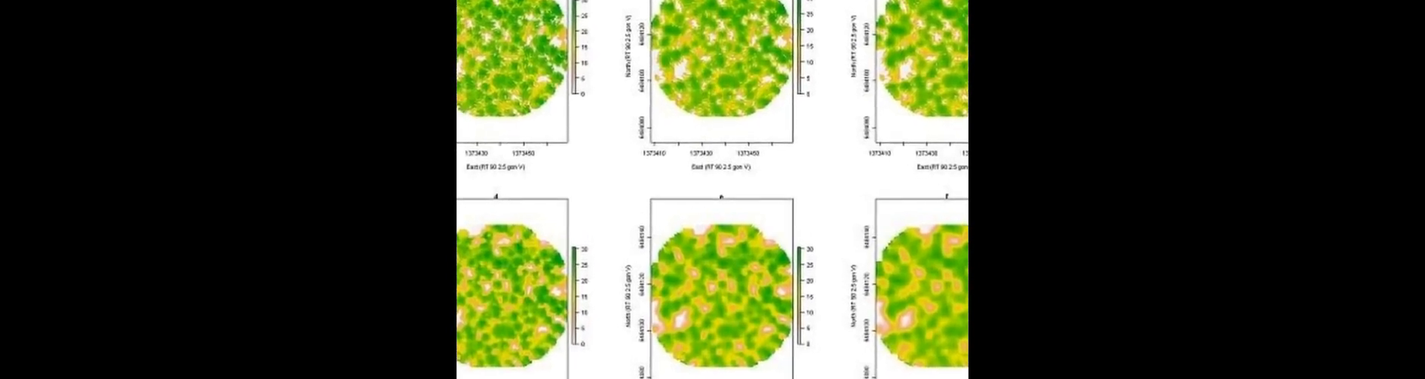
scroll("down", 3)
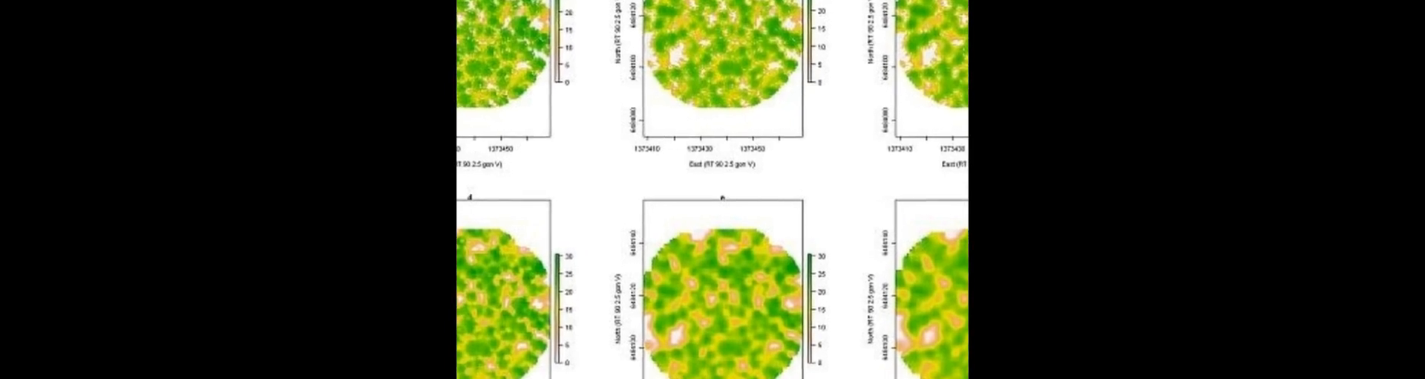
scroll("down", 3)
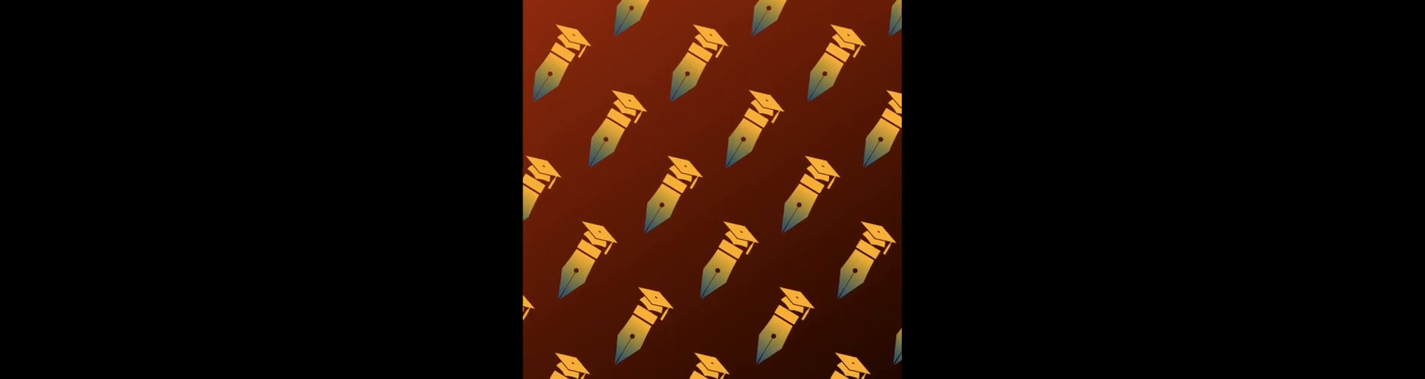
scroll("down", 3)
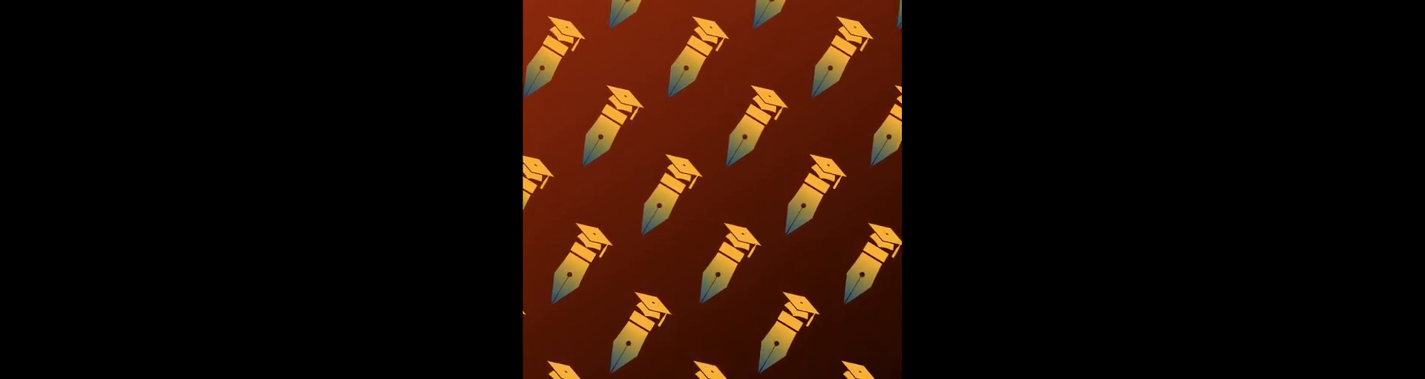